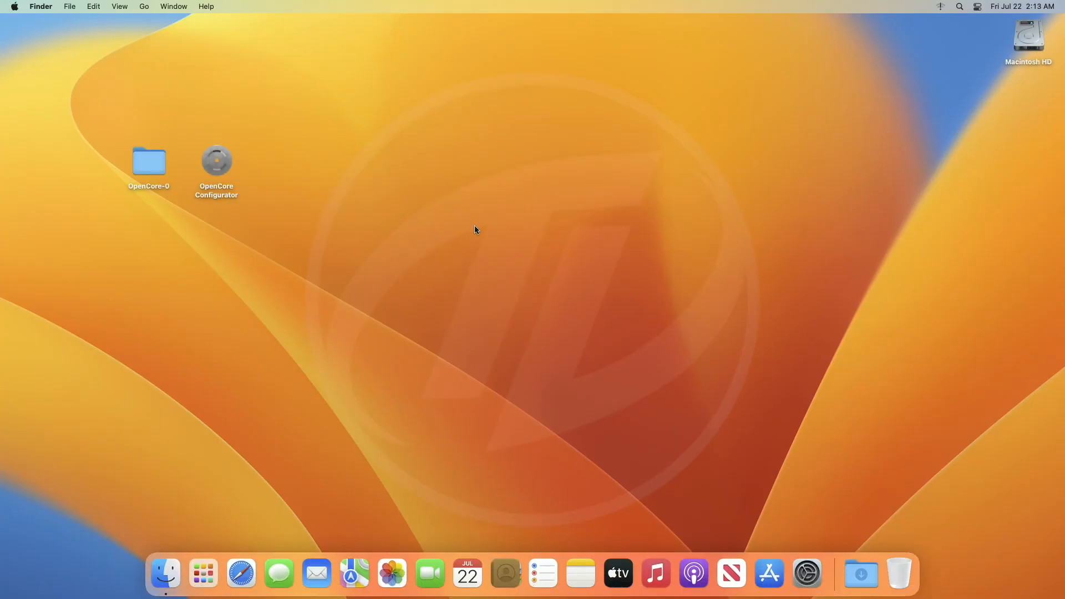
mouse_move(468, 226)
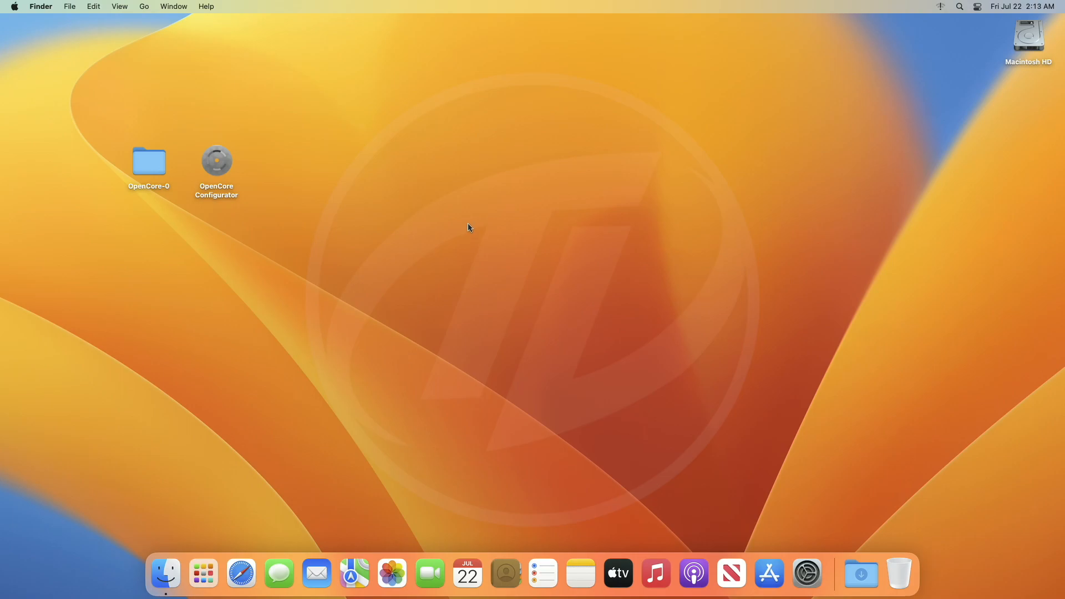
- Launch OpenCore Configurator from OpenCore-0, mount the EFI partition with the password, then quit
click(149, 161)
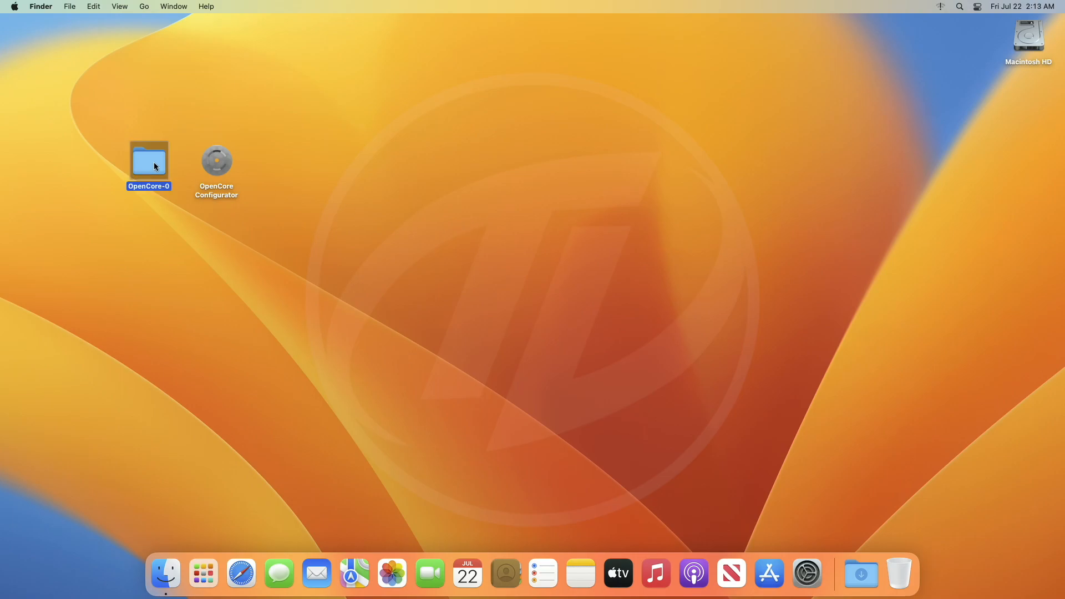
mouse_move(219, 161)
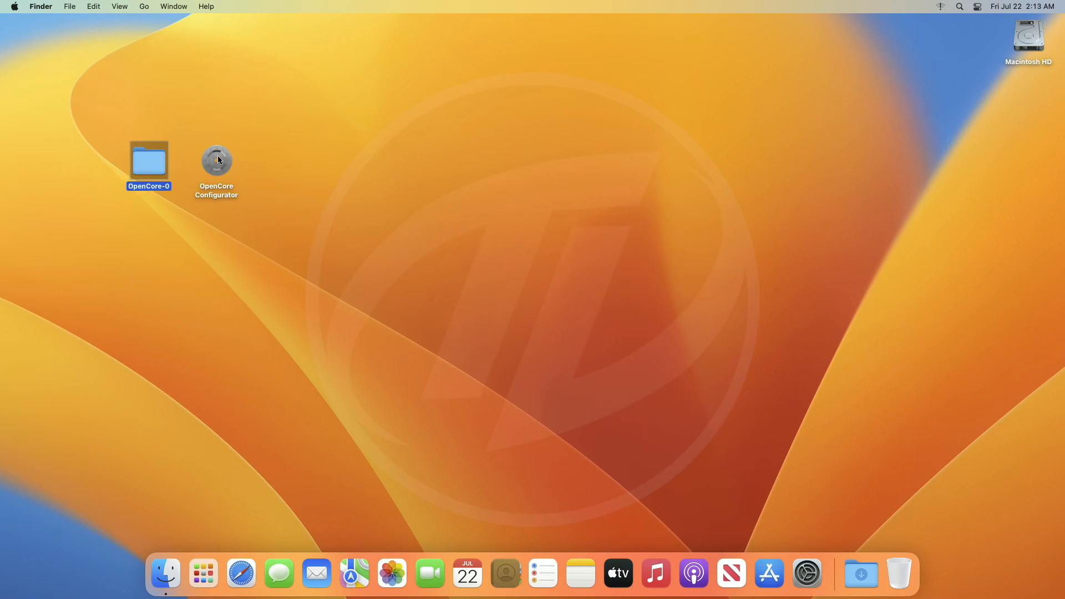
click(217, 160)
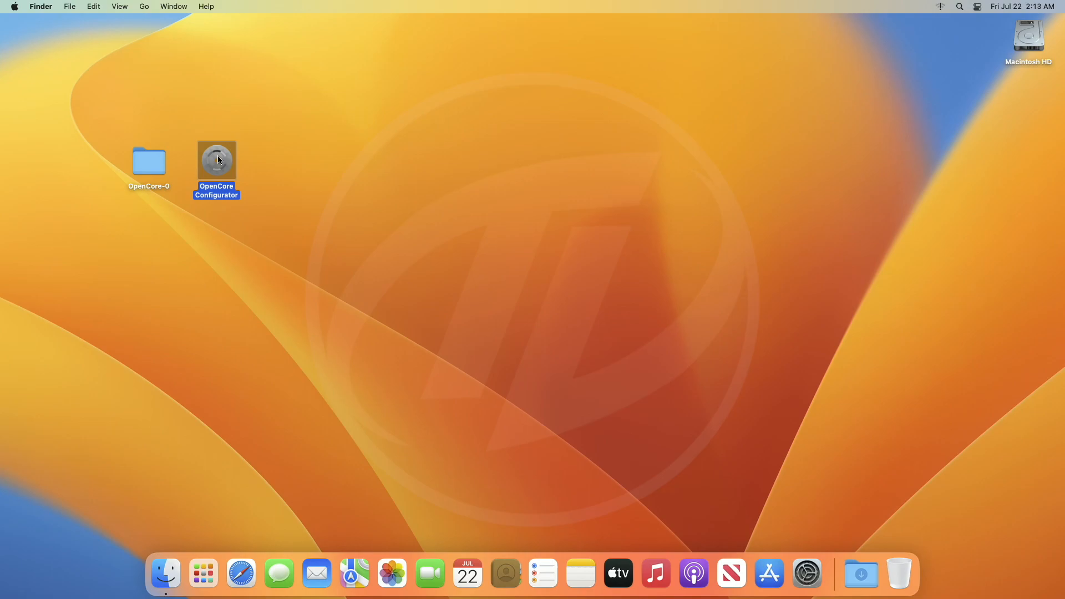
mouse_move(405, 212)
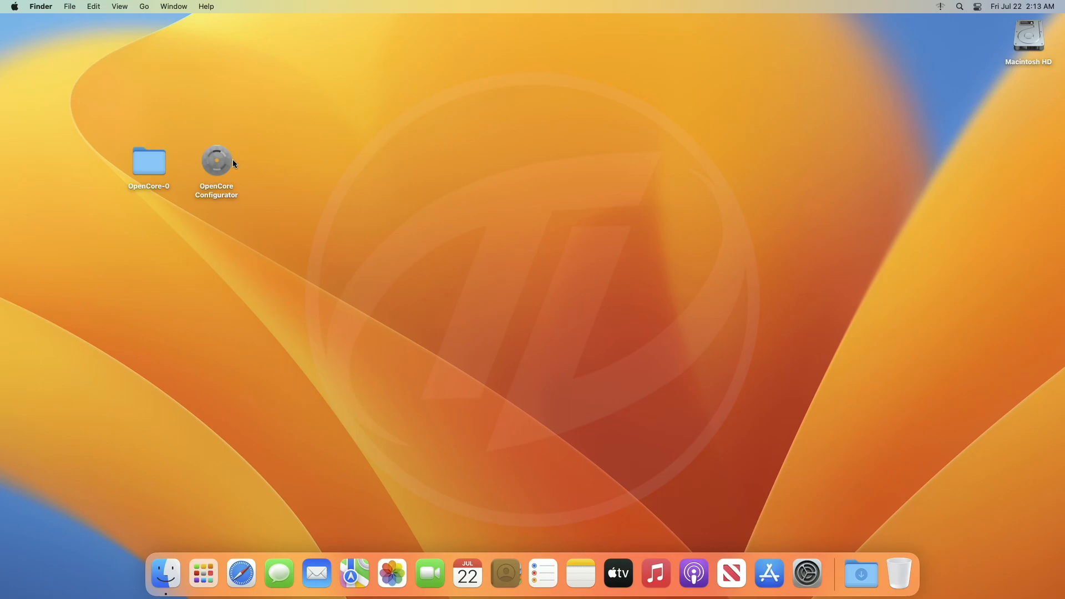
double_click(216, 160)
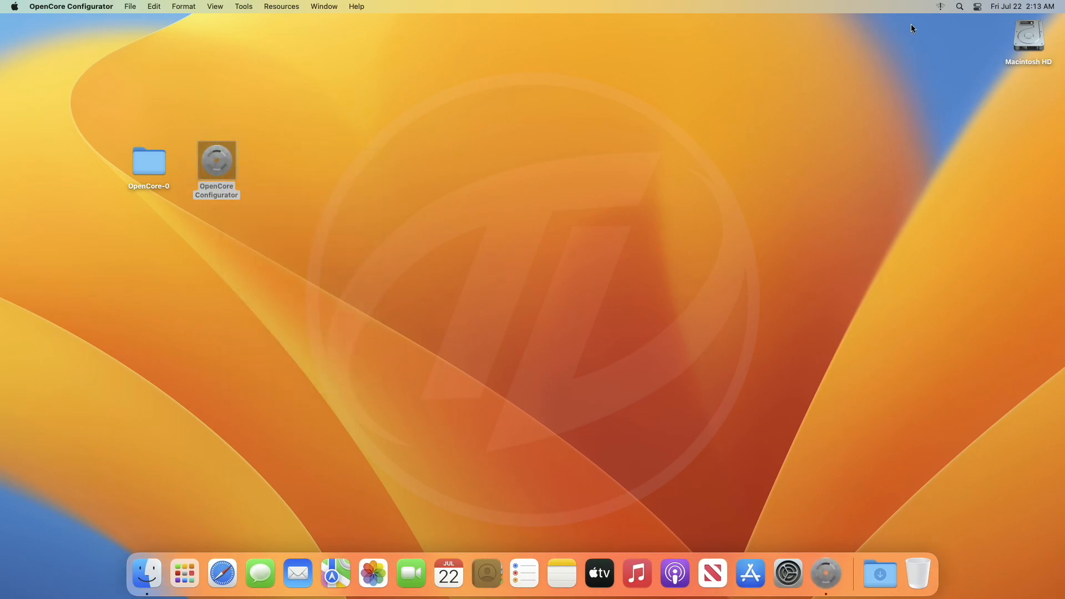
double_click(216, 161)
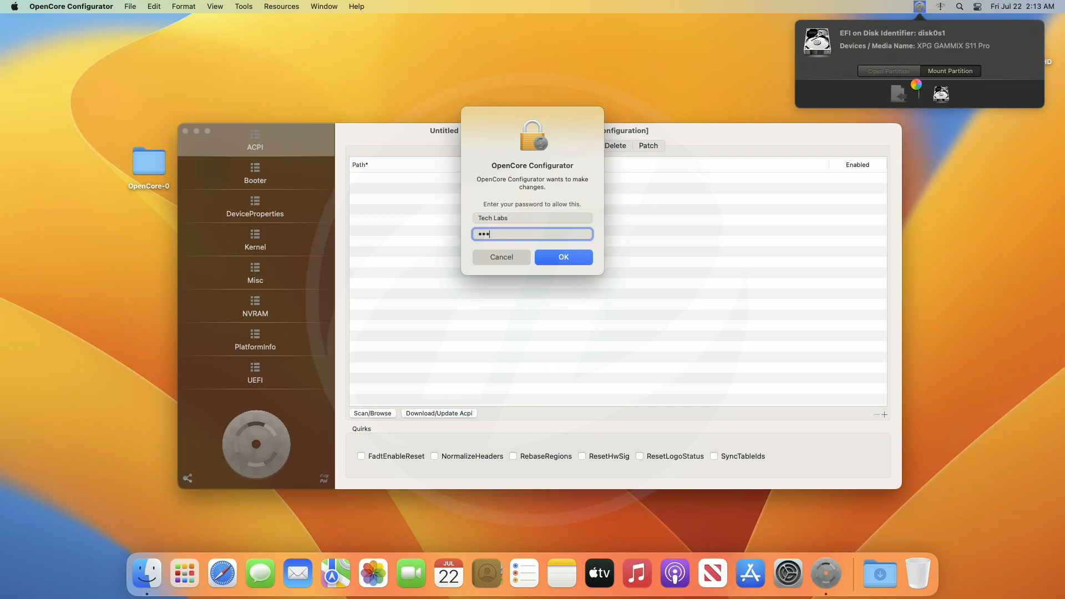
click(563, 257)
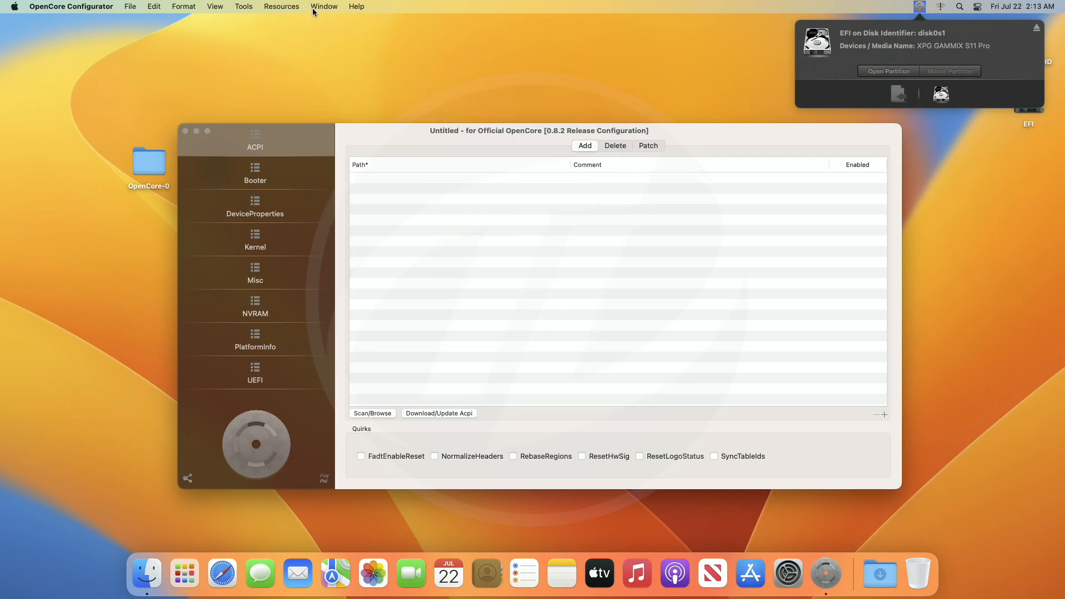
click(72, 6)
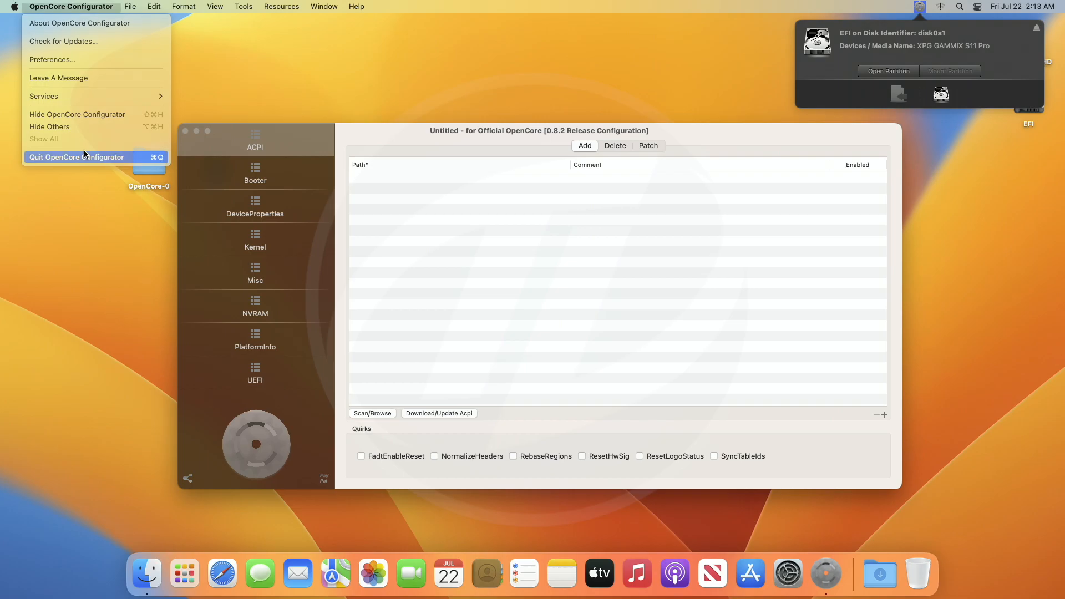
click(76, 157)
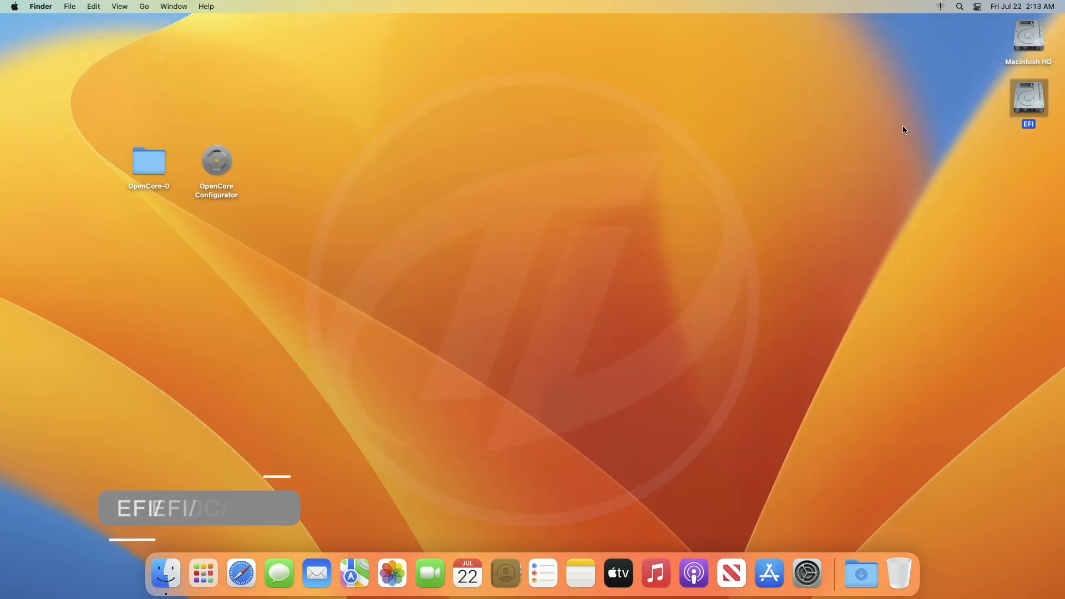
- Browse from the mounted EFI drive into the OC folder's empty Tools folder
double_click(1029, 97)
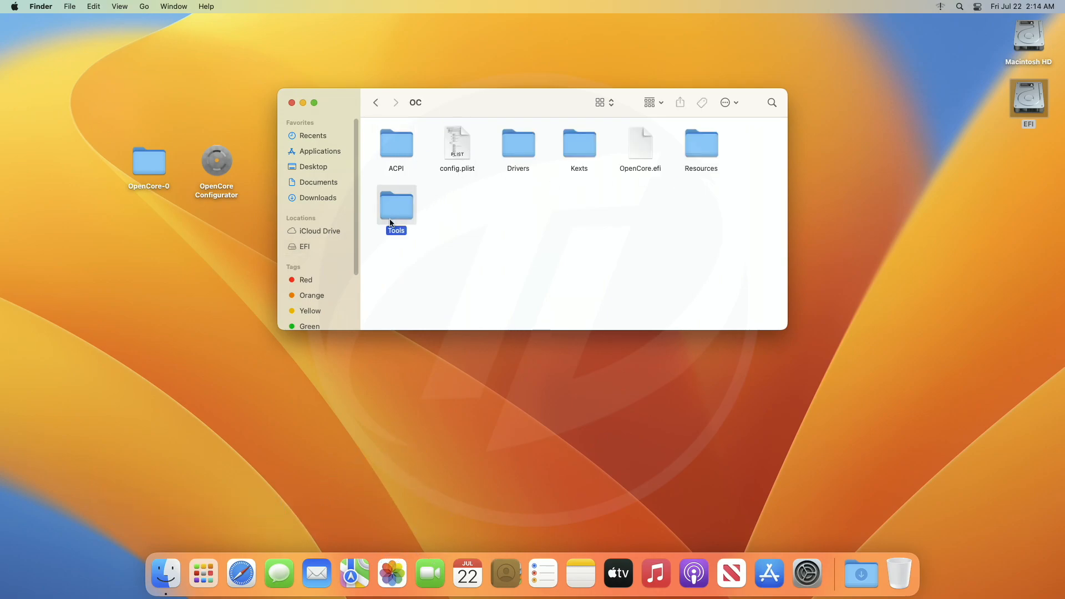
double_click(396, 205)
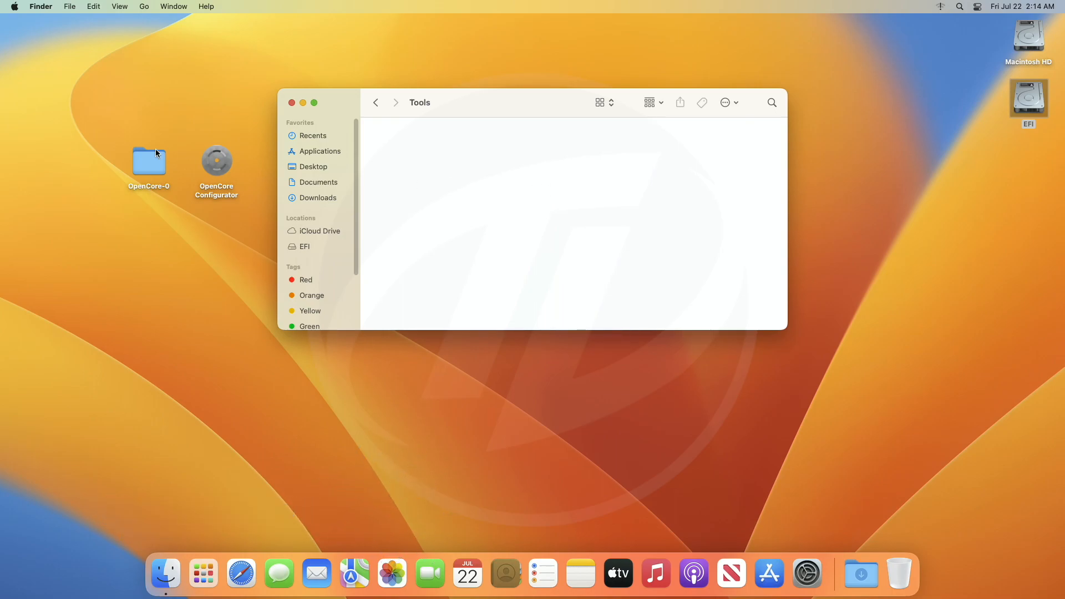
- Copy the .efi tools from OpenCore-0/X64/EFI/OC/Tools into the EFI Tools folder, then open config.plist
double_click(148, 161)
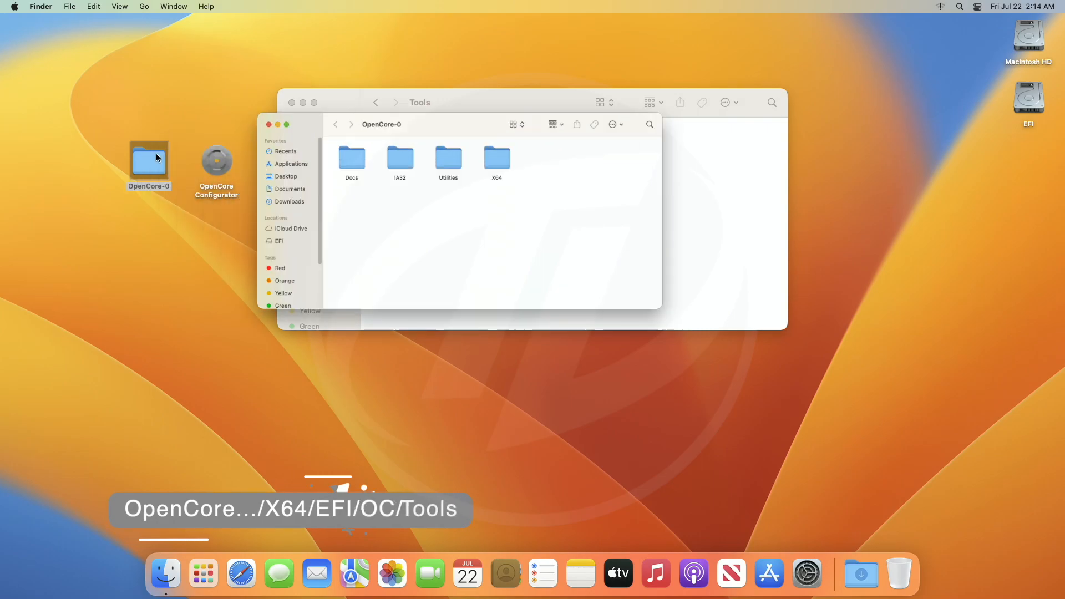
double_click(497, 158)
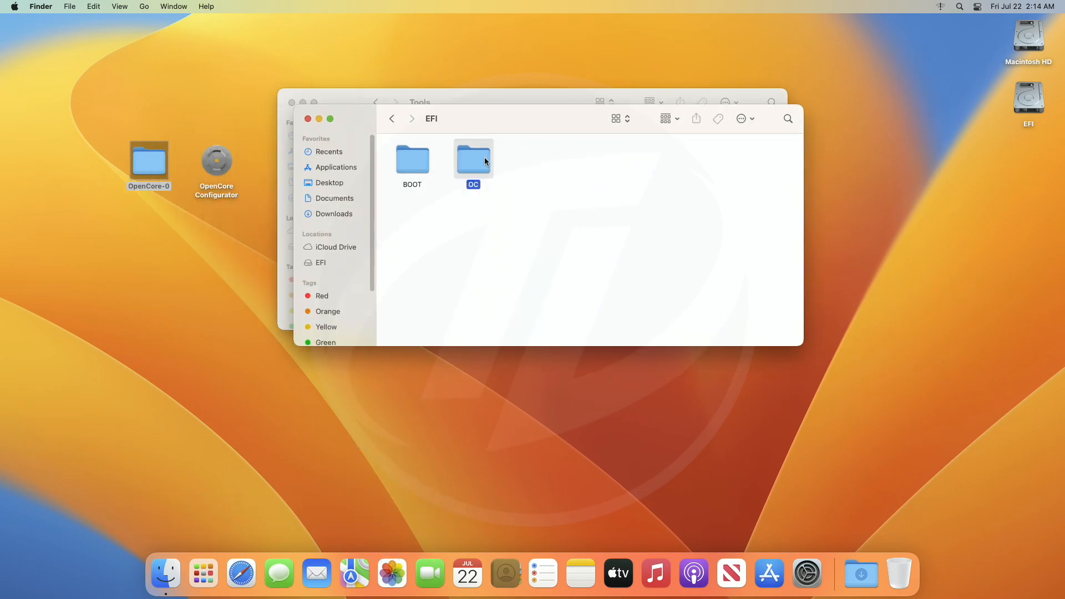
double_click(474, 158)
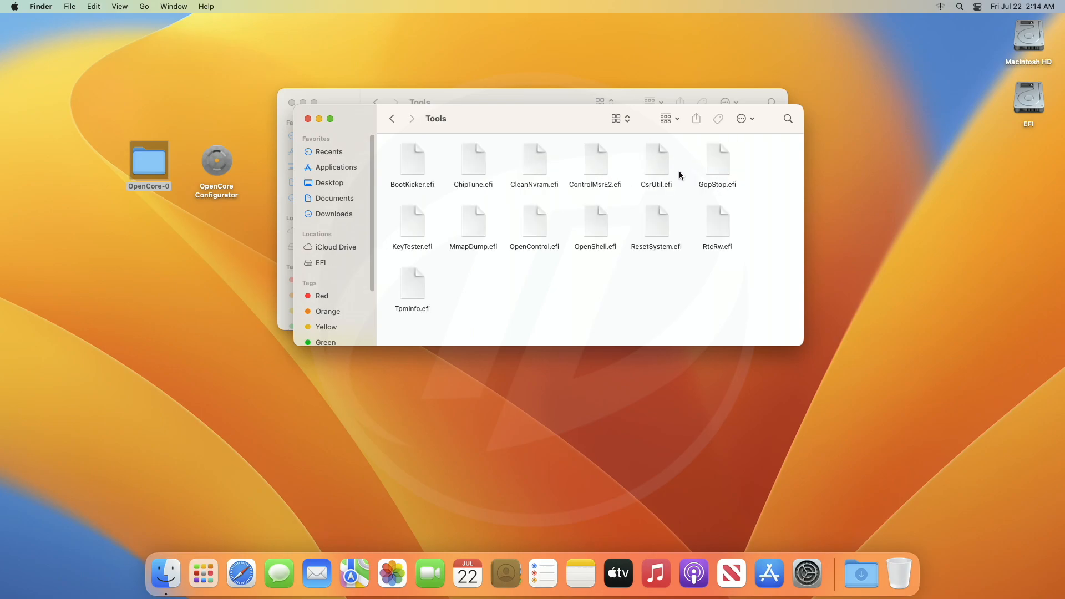
mouse_move(619, 285)
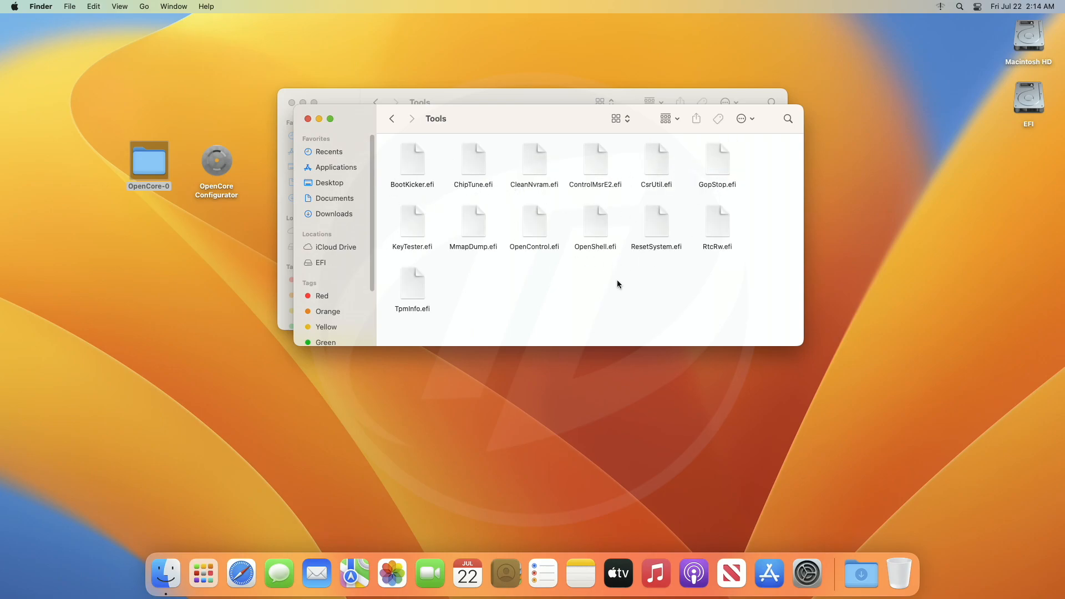
mouse_move(386, 143)
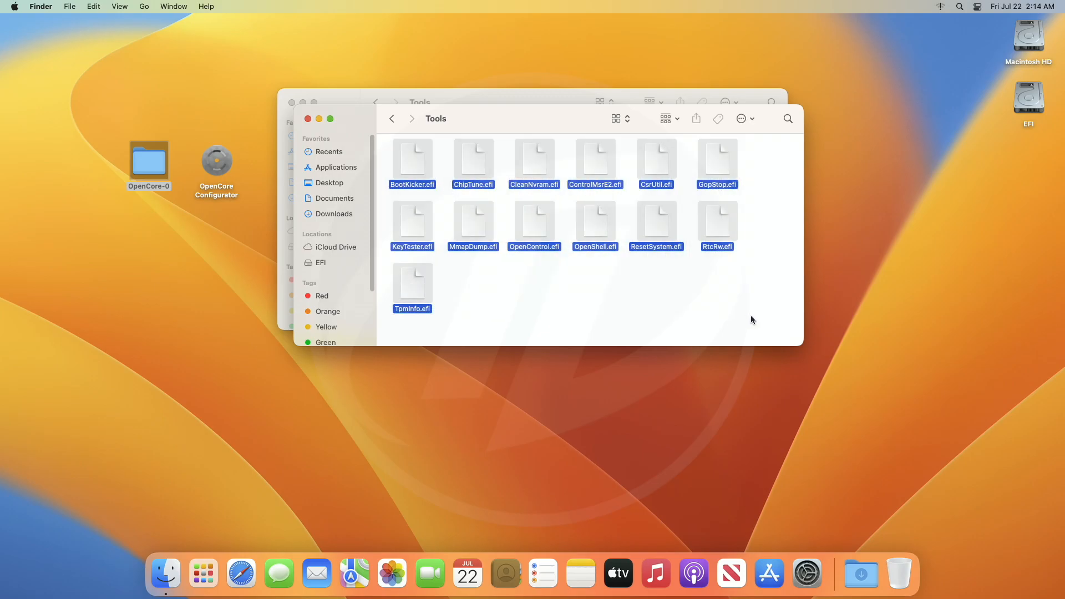
mouse_move(375, 163)
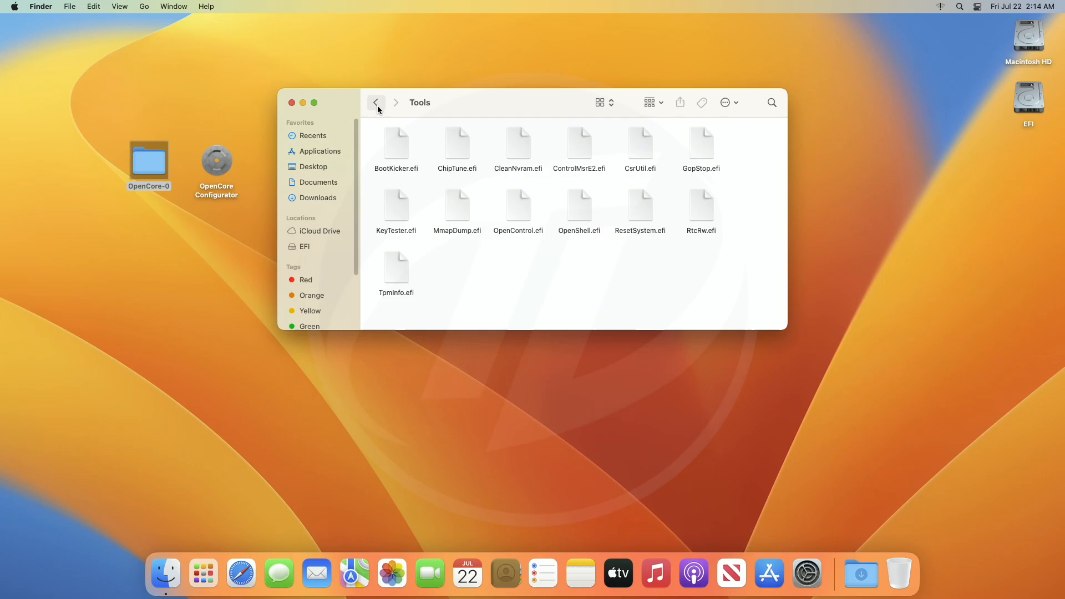
click(376, 103)
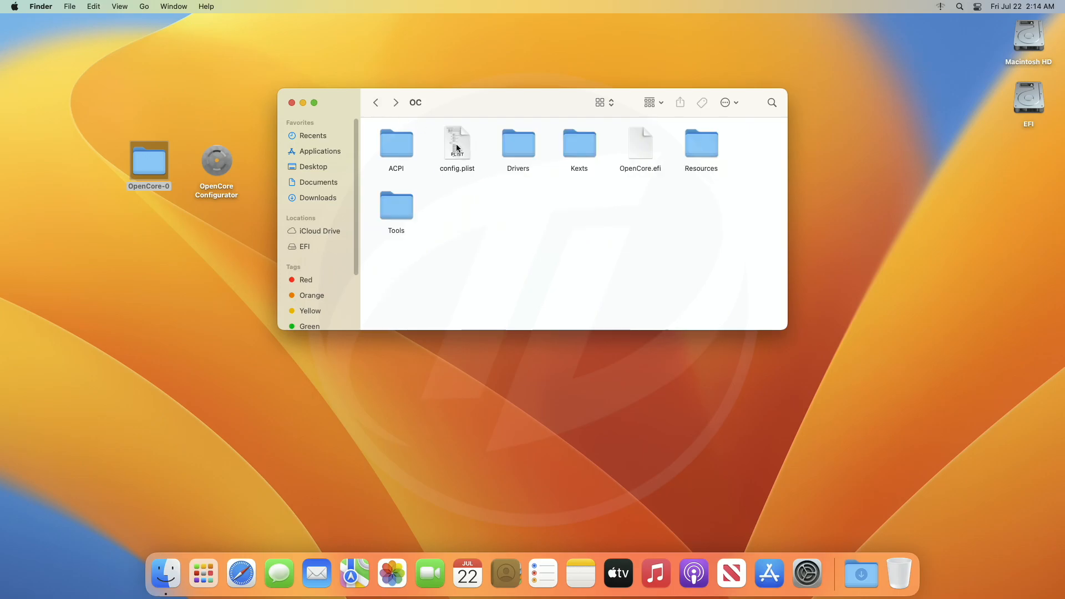
double_click(457, 142)
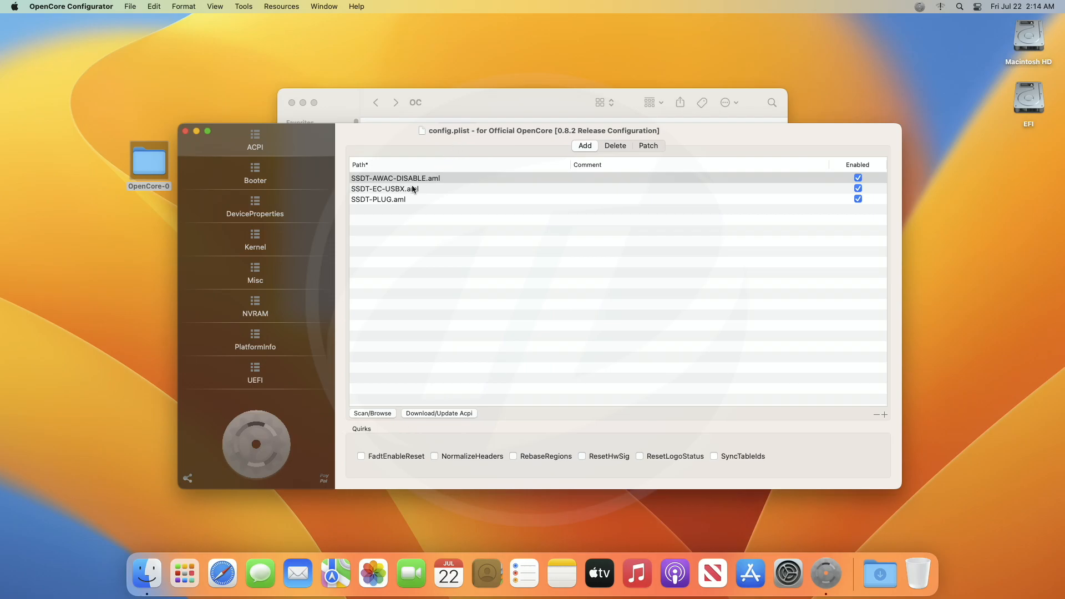
- Scan the tools into Misc > Tools, with OpenShell.efi as enabled UEFI Shell, then close the window
click(255, 273)
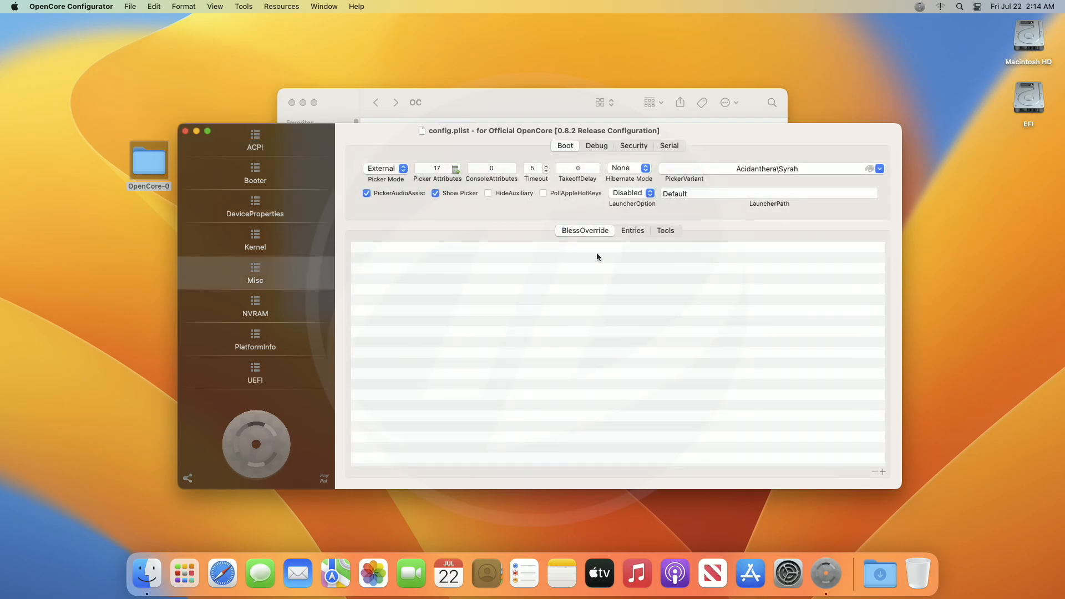
click(665, 230)
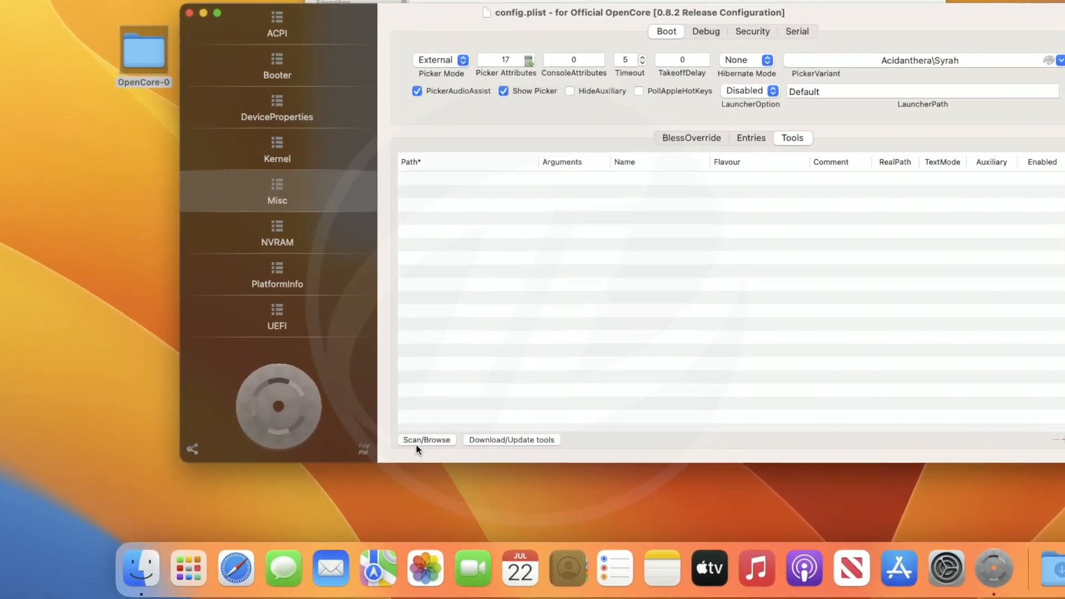
click(426, 440)
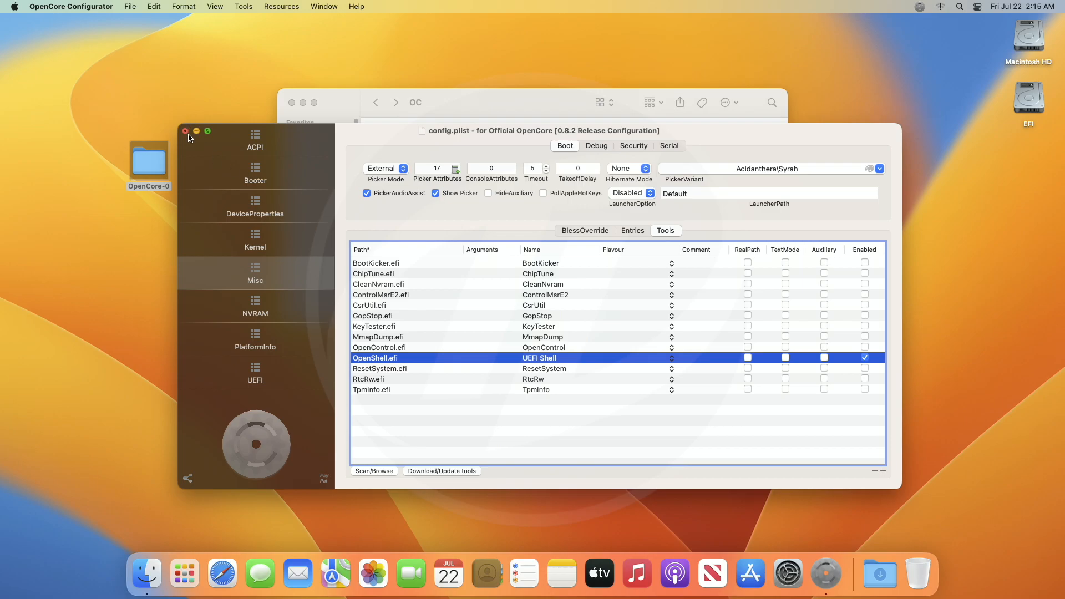
click(186, 132)
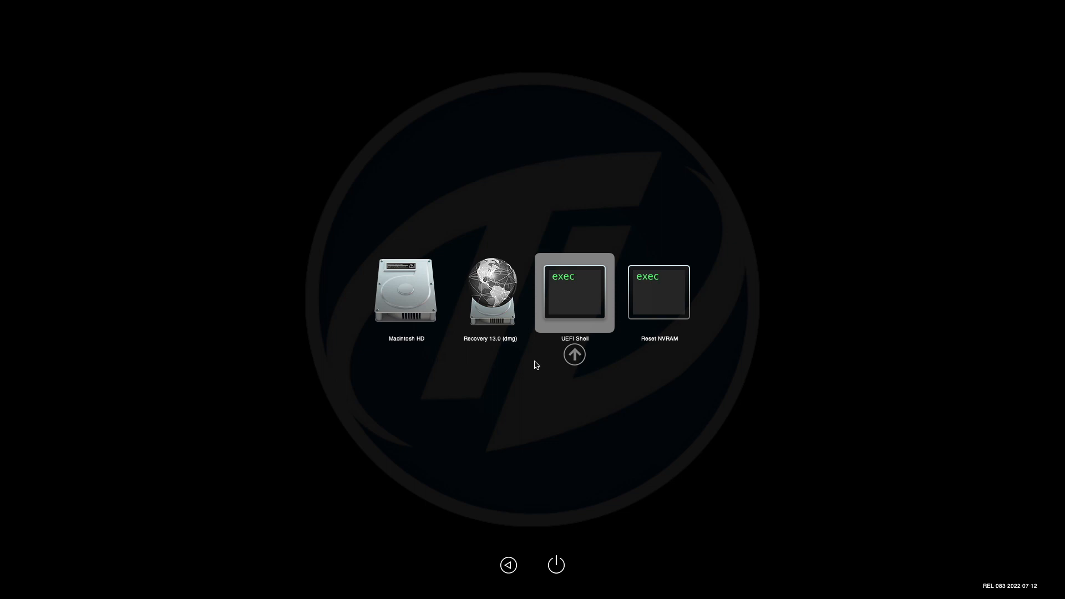
- Choose the UEFI Shell entry in the OpenCore boot picker
click(575, 293)
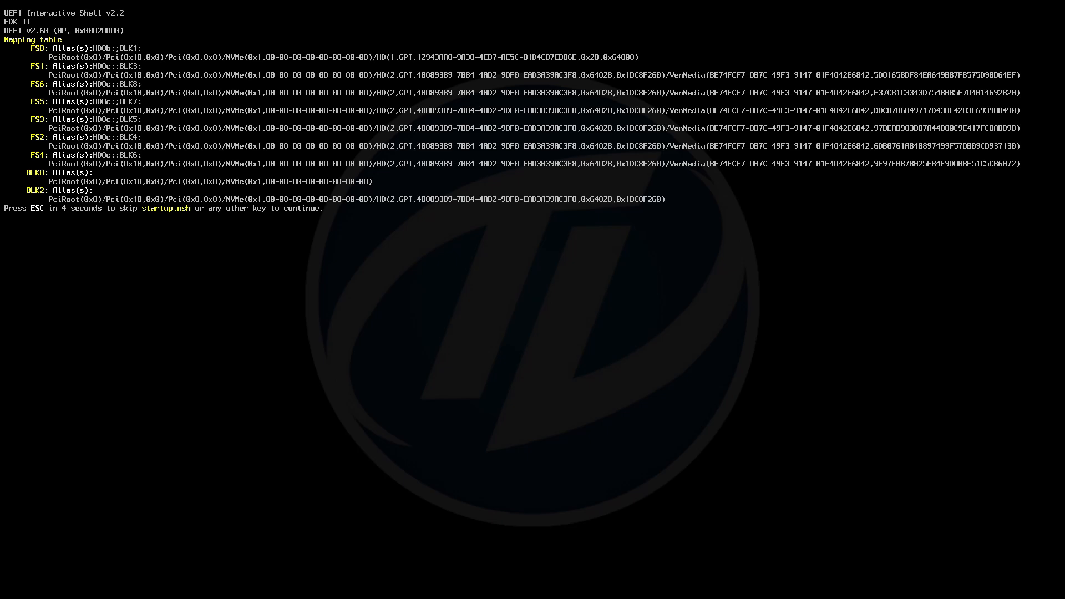